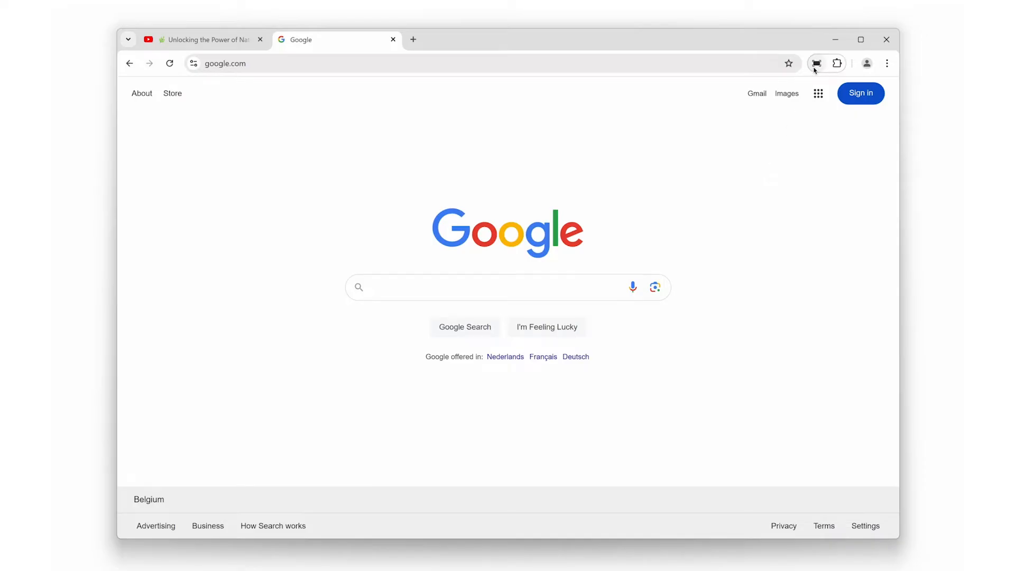
# - Leave full-screen mode with F11 and switch to the YouTube tab playing Unlocking the Power of Nature
pyautogui.press('F11')
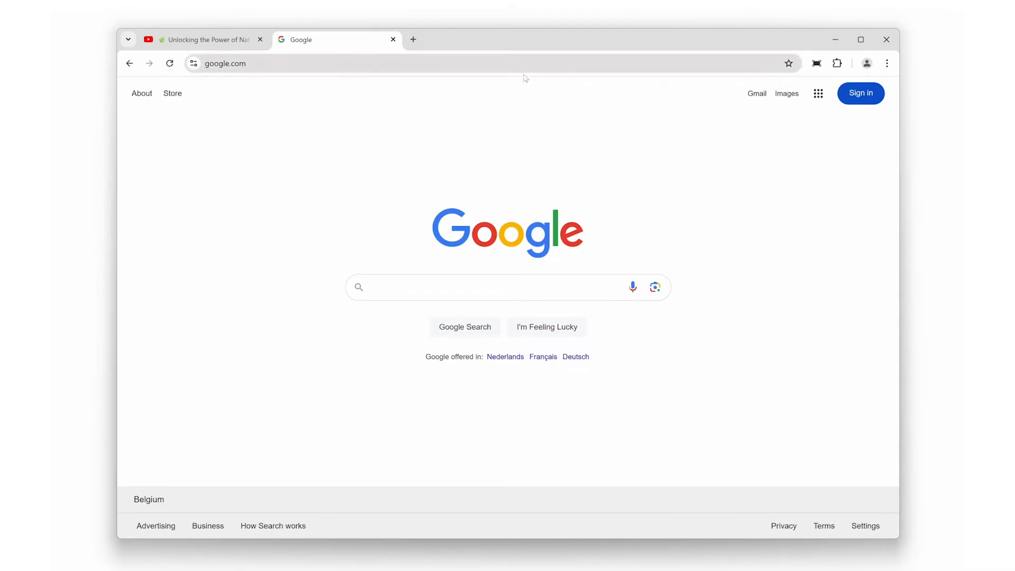
pyautogui.click(202, 39)
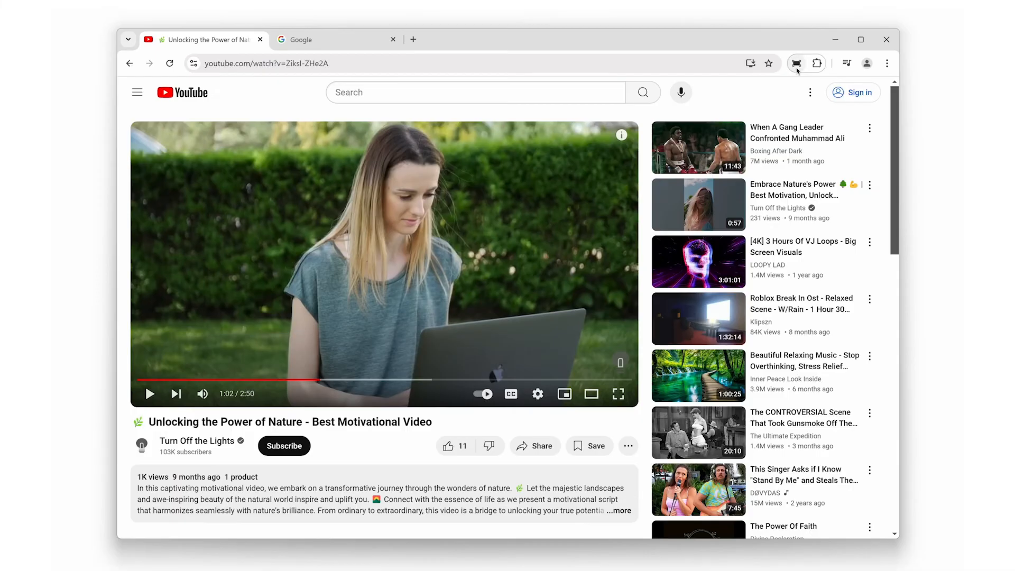
# - Move the YouTube video tab into its own popup window via the Full Screen extension panel
pyautogui.click(796, 62)
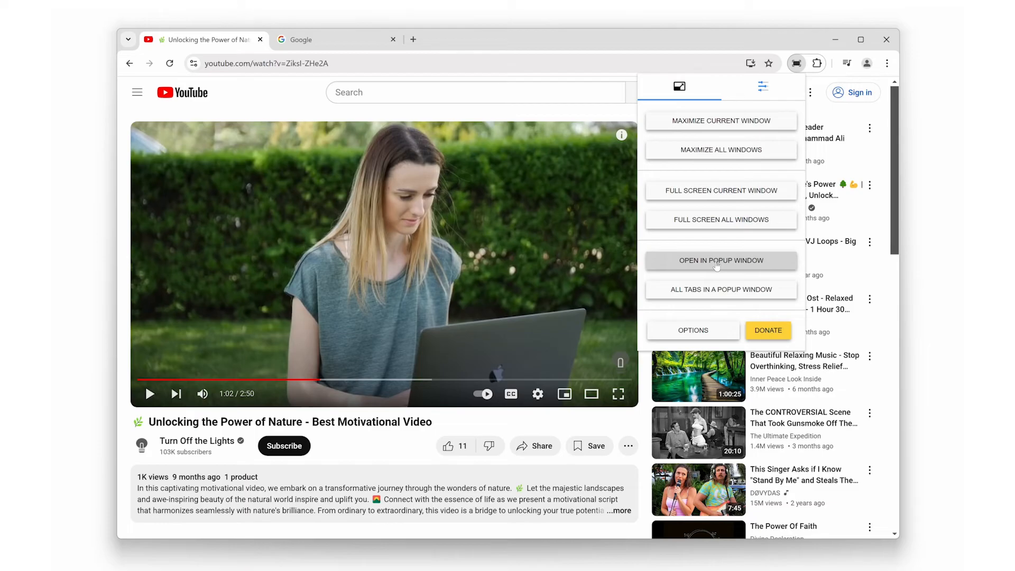
pyautogui.click(720, 261)
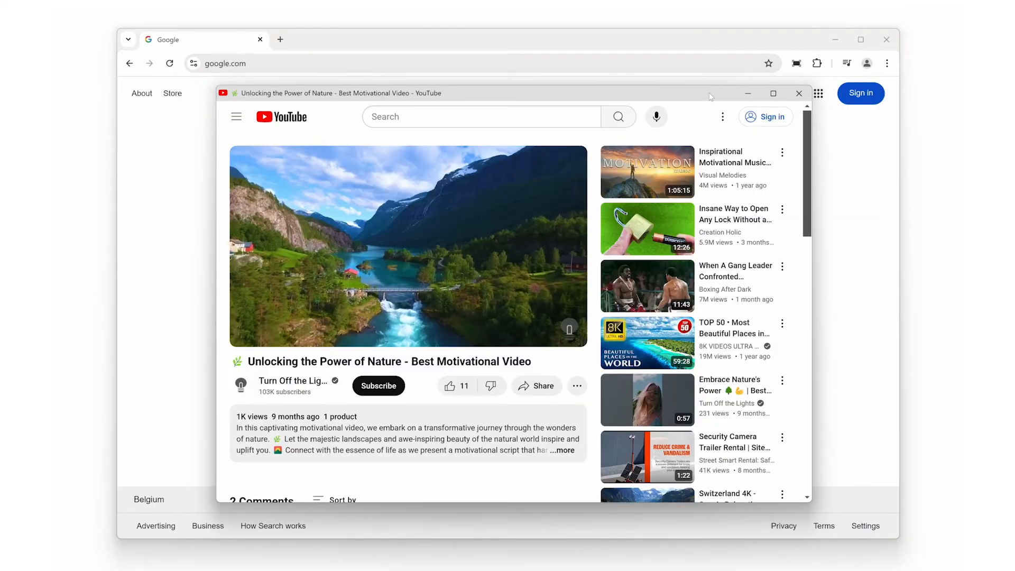